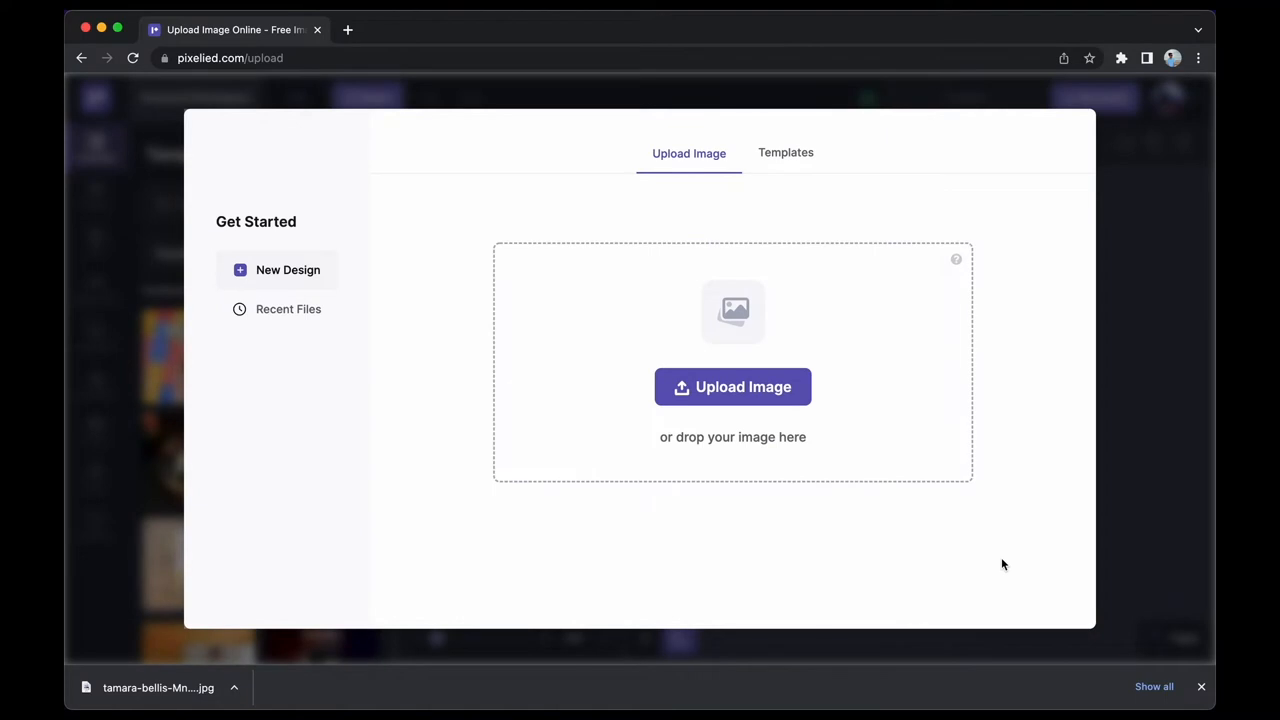
Step: Upload the downloaded portrait JPG as a new design filling the canvas
left_click(732, 388)
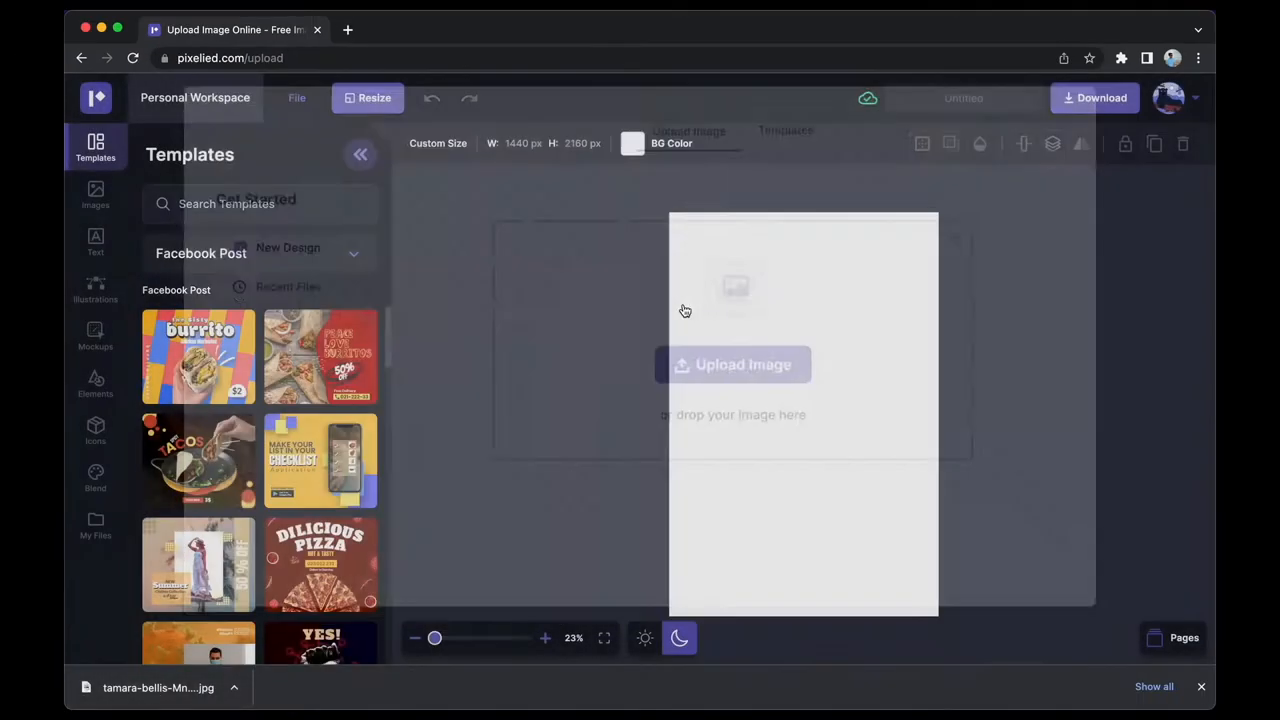
left_click(732, 364)
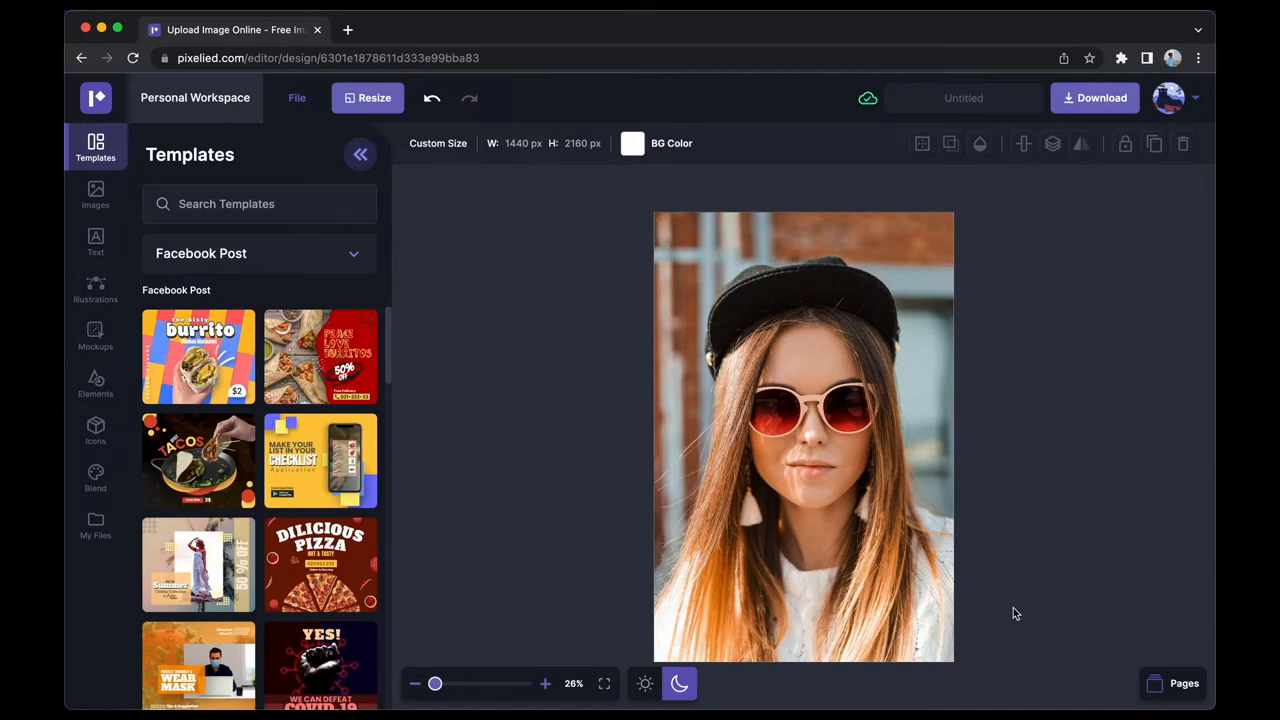
Step: Apply an orange Color Tint to the selected portrait photo via Effects & Filters
left_click(804, 436)
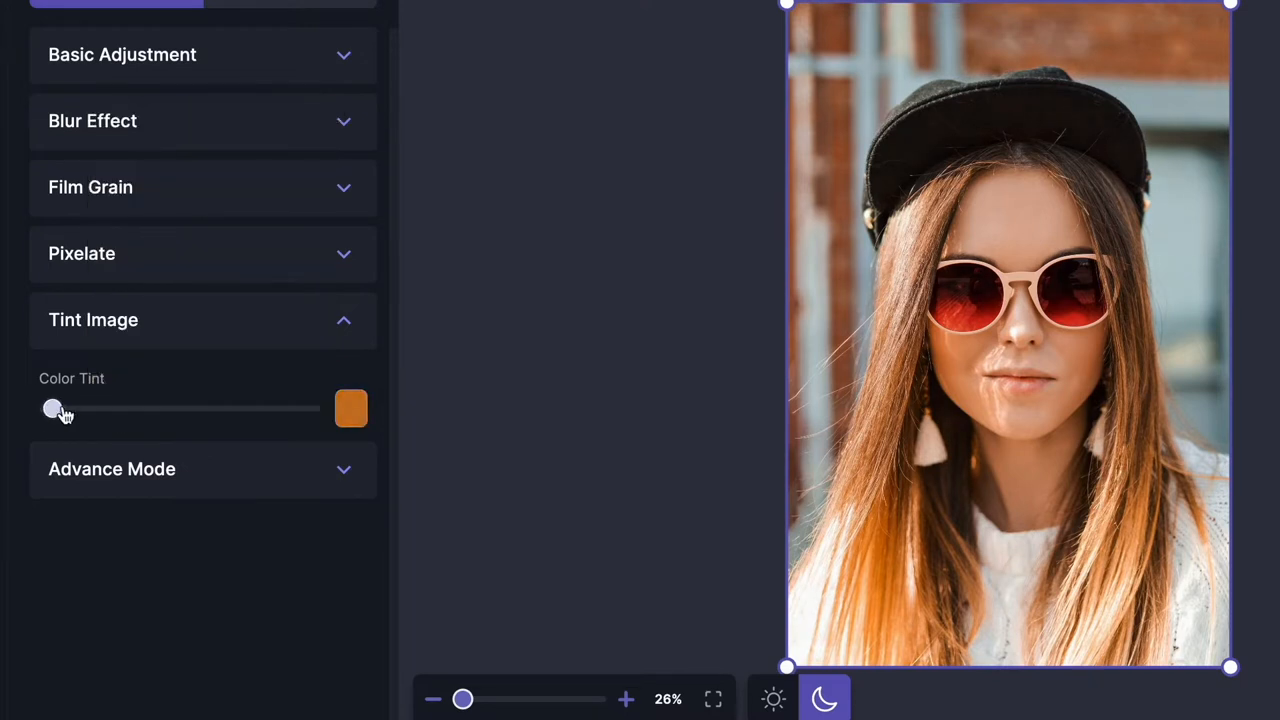
left_click_drag(52, 408, 128, 408)
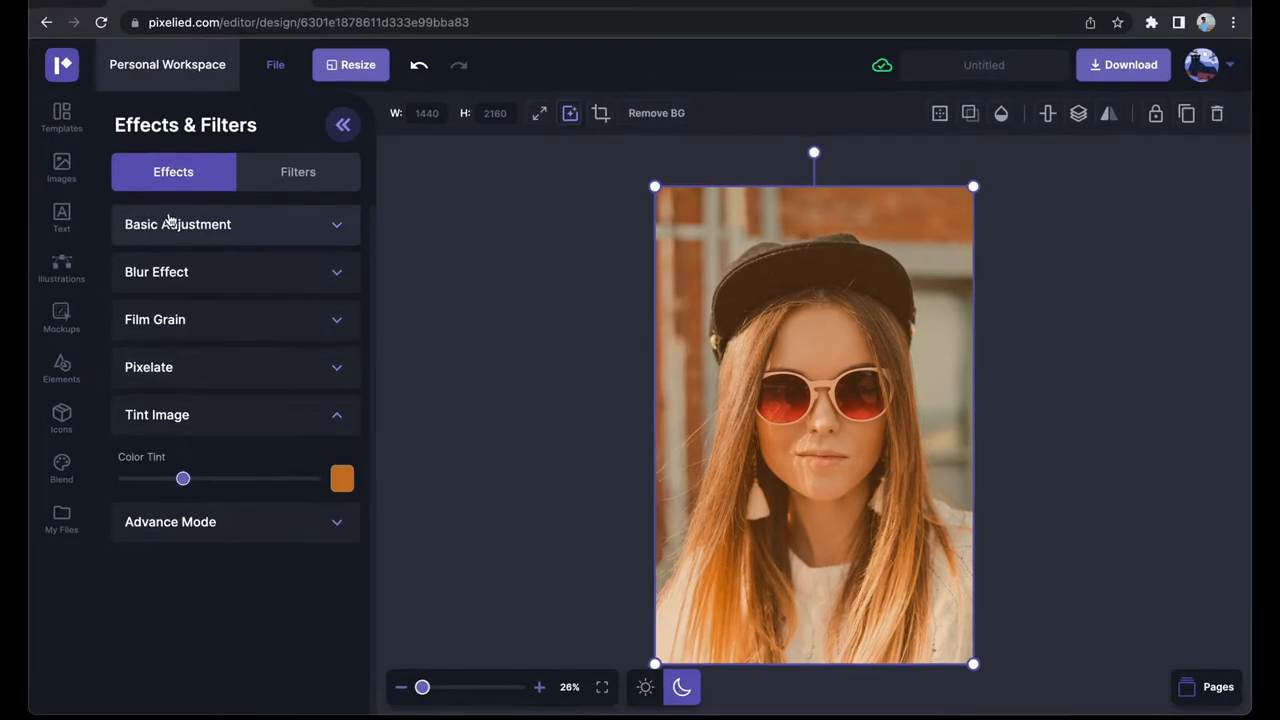
Step: Set Basic Adjustment to Brightness -0.12, Contrast 0.07 and Saturation about 0.13
left_click(176, 224)
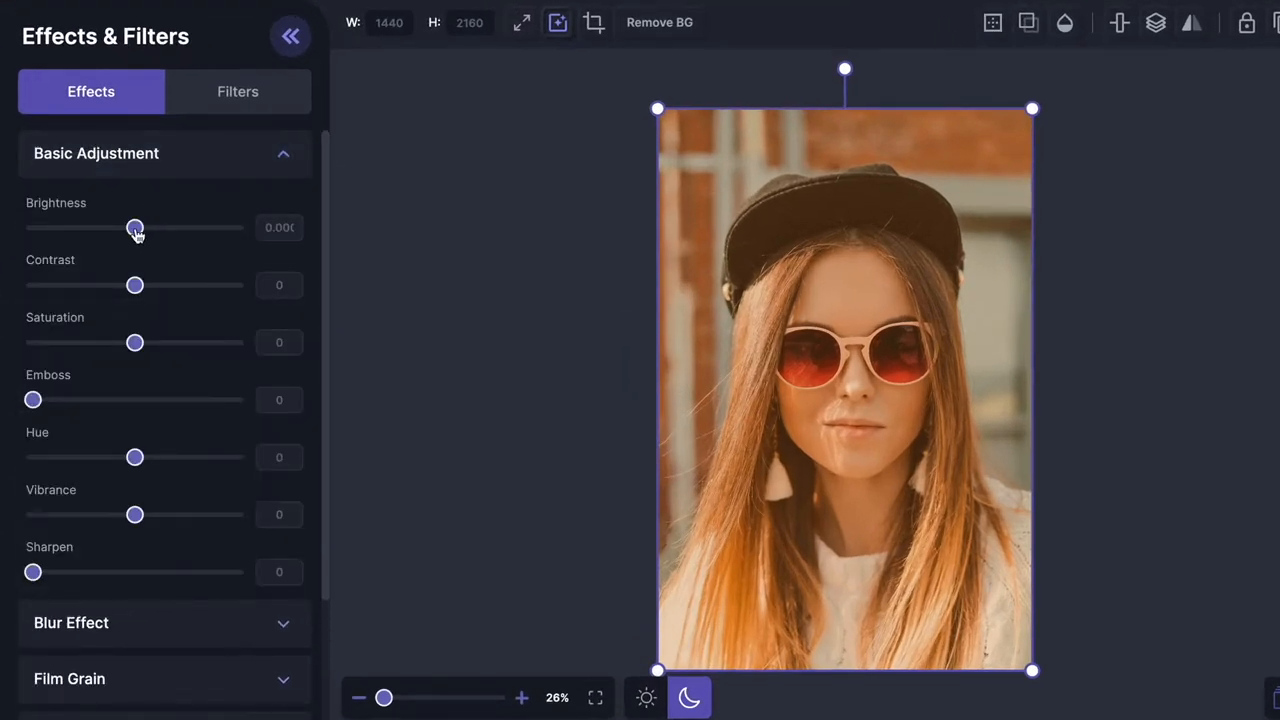
left_click_drag(136, 228, 124, 228)
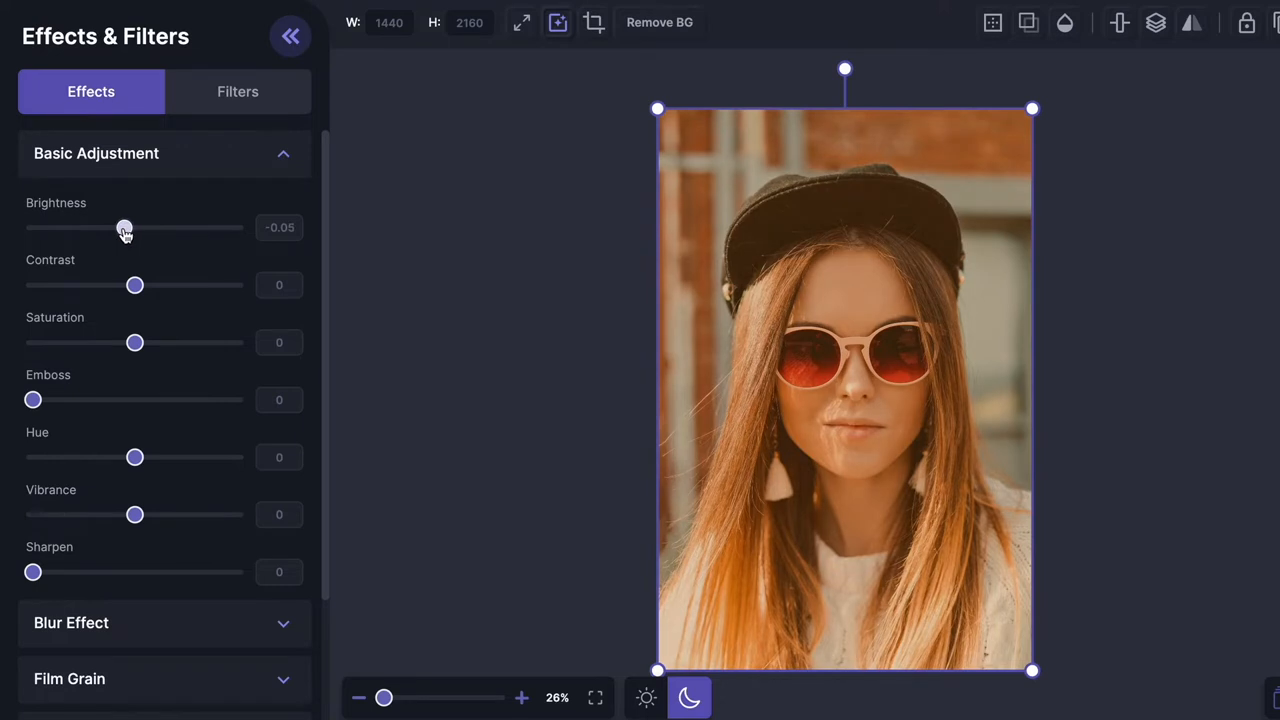
left_click_drag(124, 228, 110, 228)
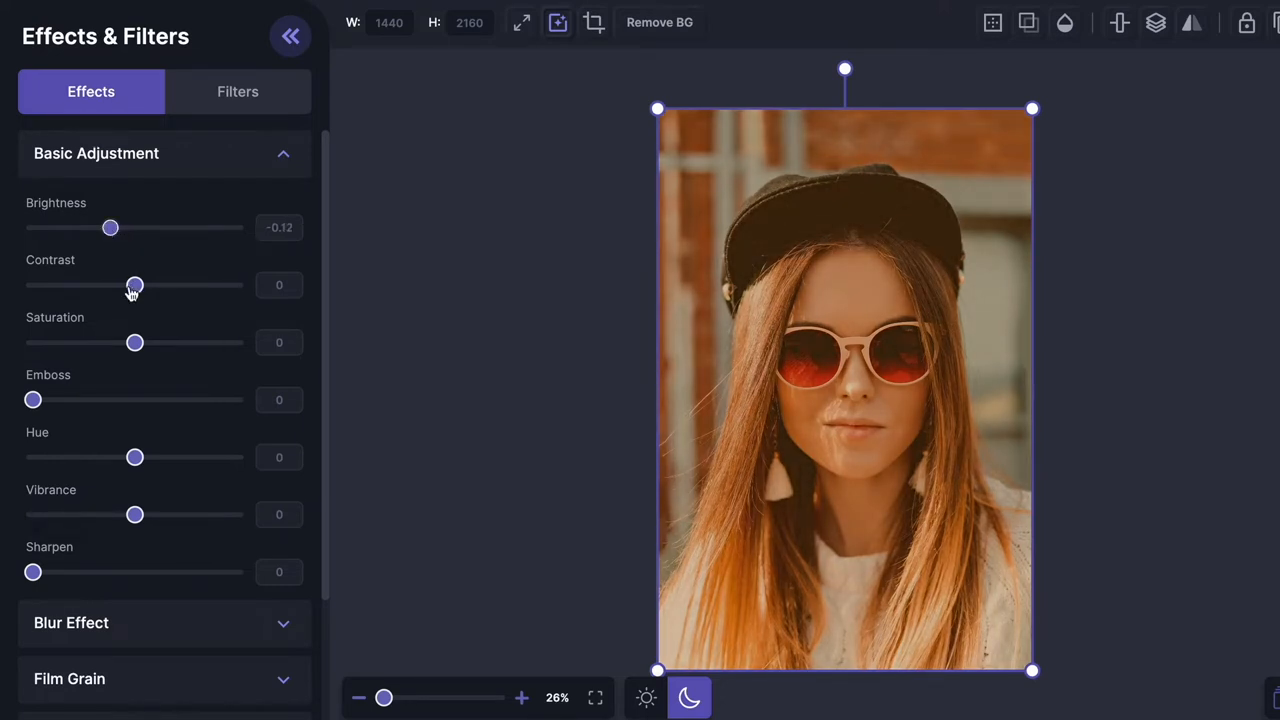
left_click_drag(136, 284, 148, 284)
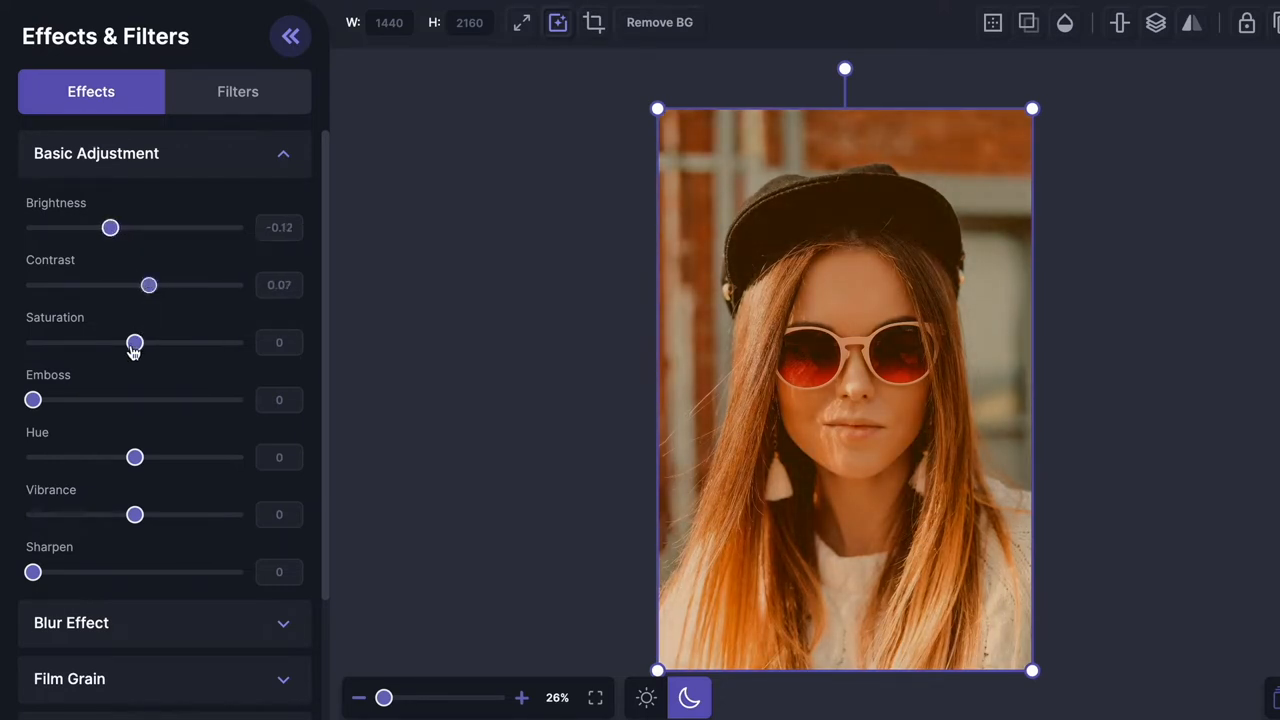
left_click_drag(136, 344, 148, 344)
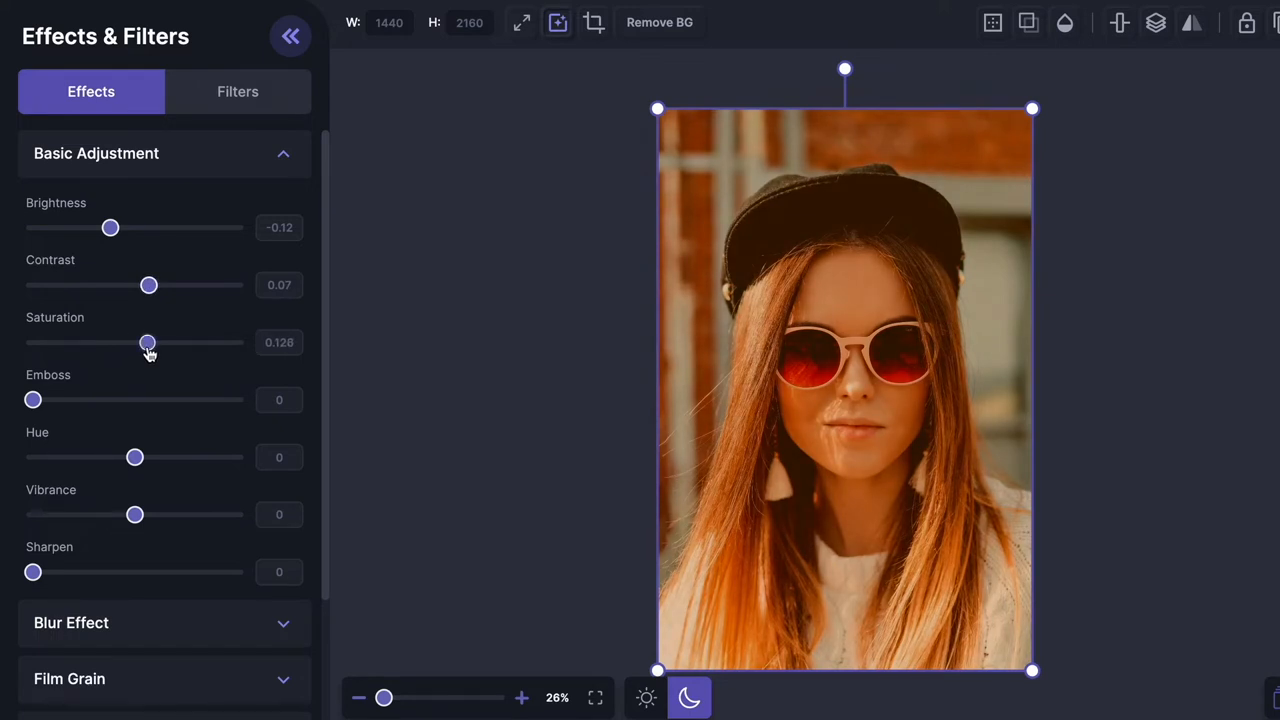
scroll("down", 3)
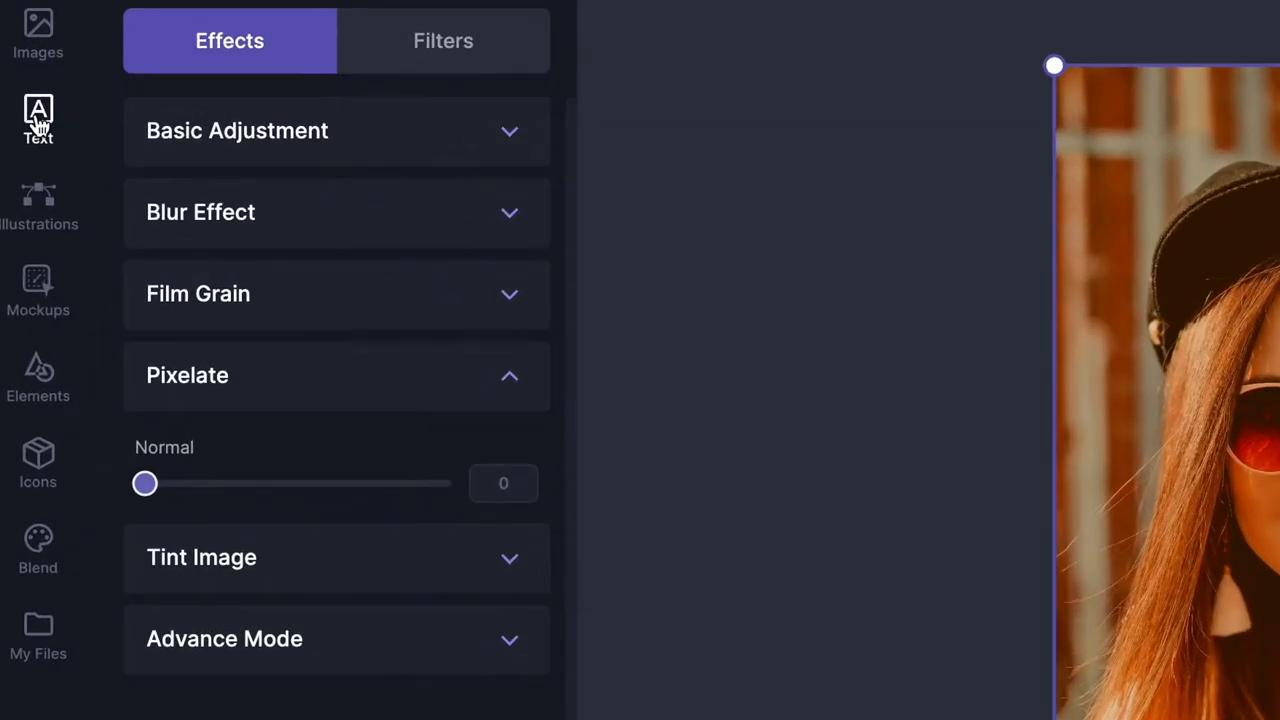
Step: Add the Party text style and position it near the bottom of the portrait
left_click(38, 114)
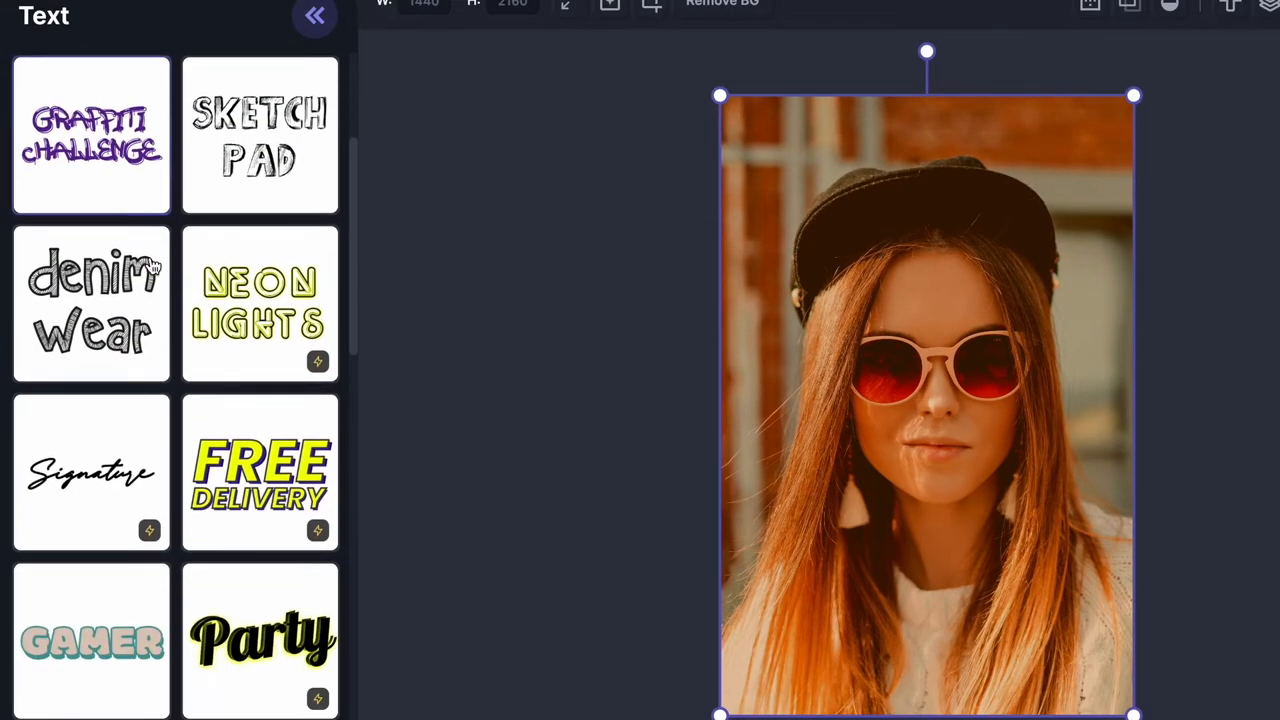
scroll("down", 3)
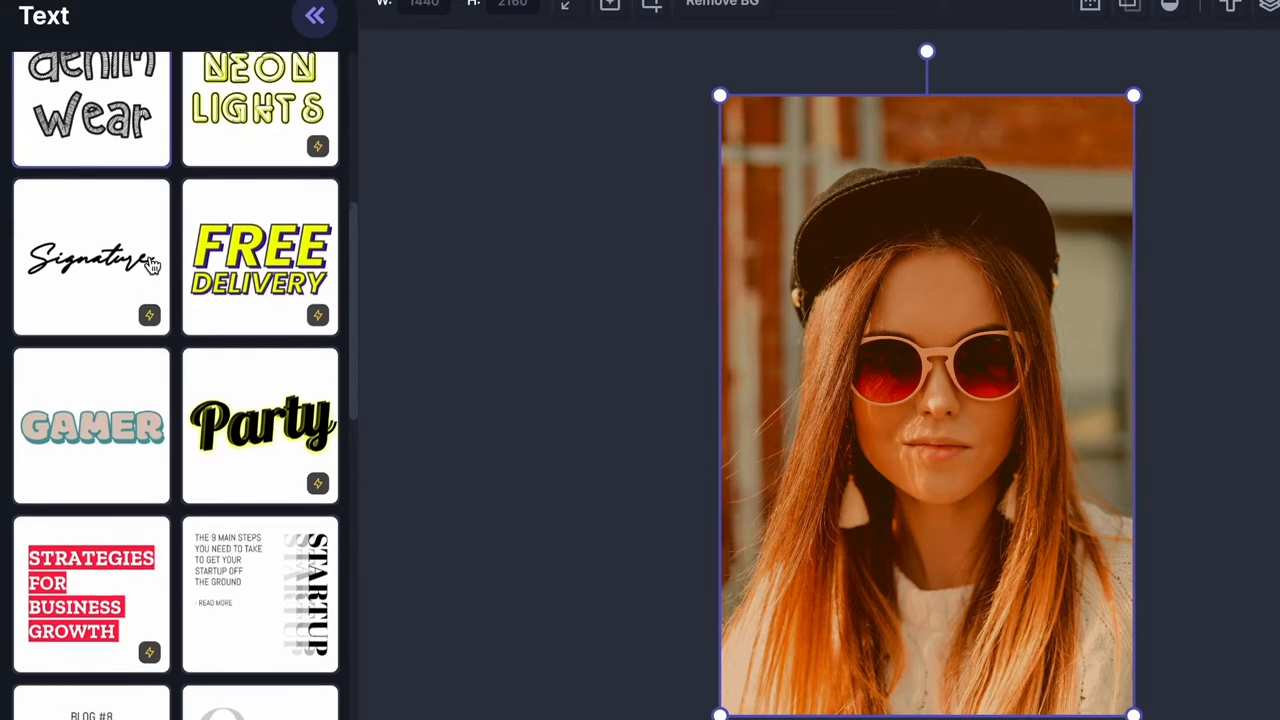
scroll("down", 3)
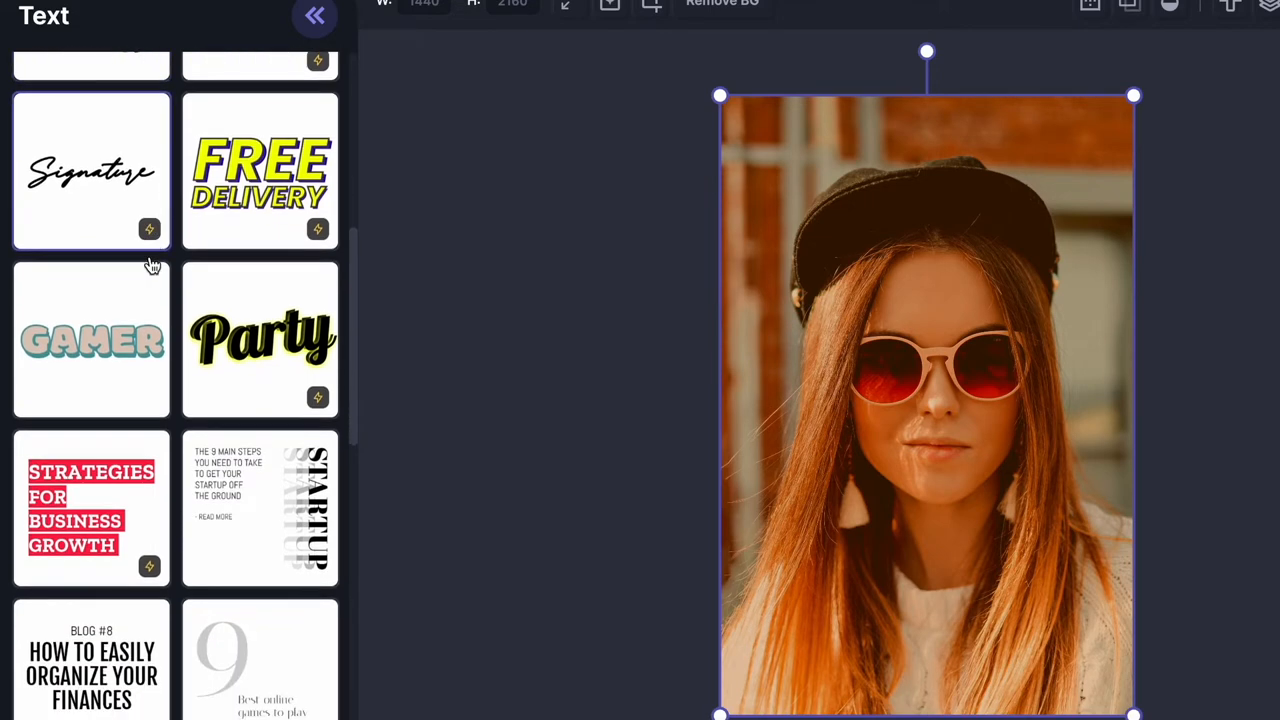
scroll("down", 3)
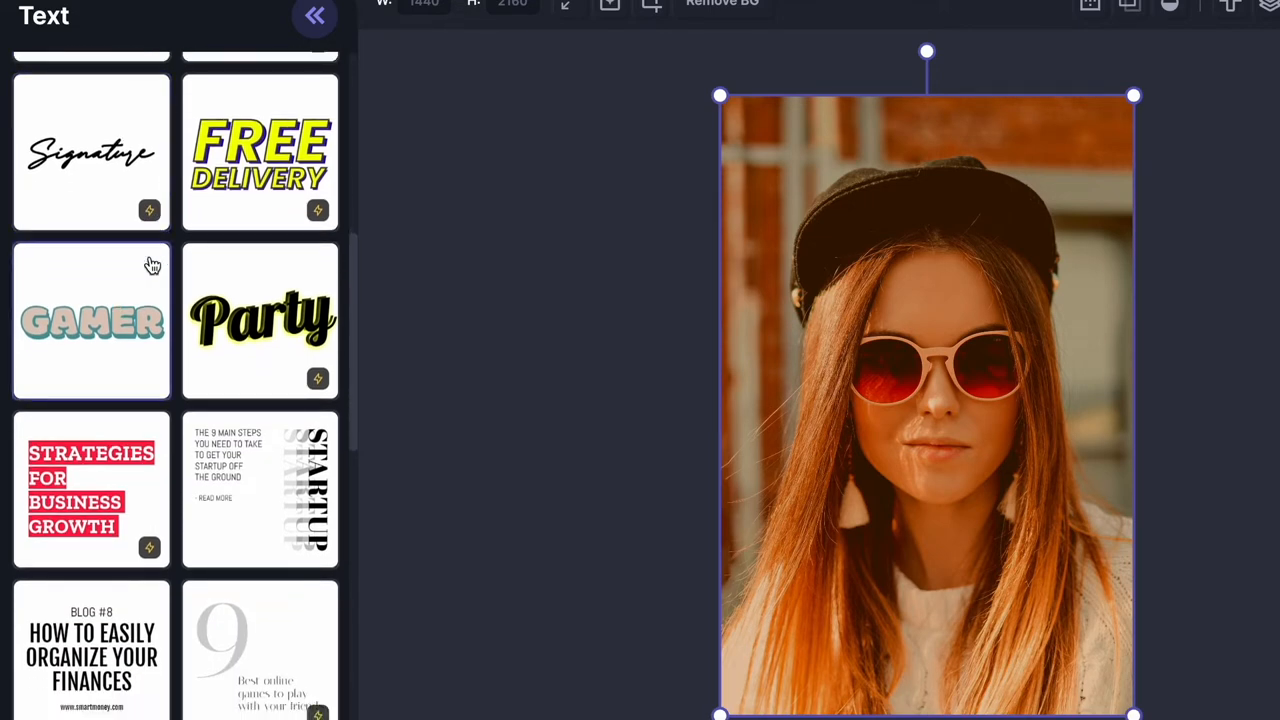
scroll("down", 3)
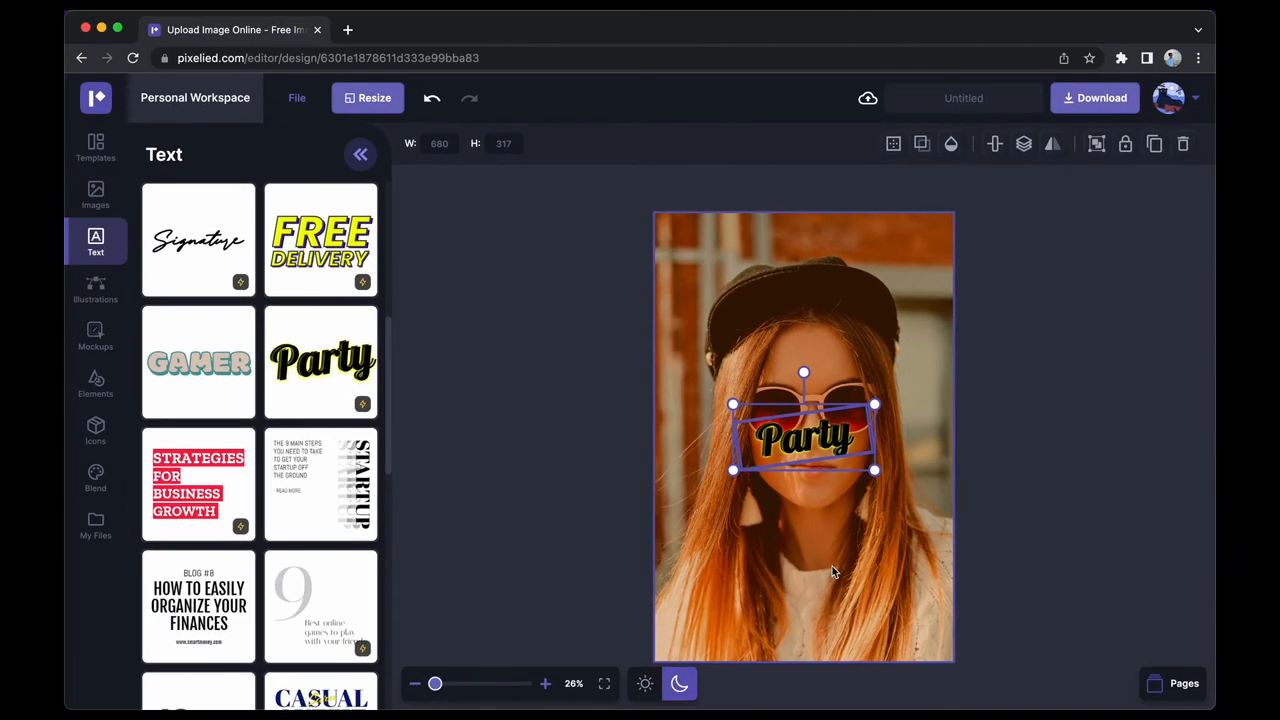
left_click_drag(876, 470, 976, 518)
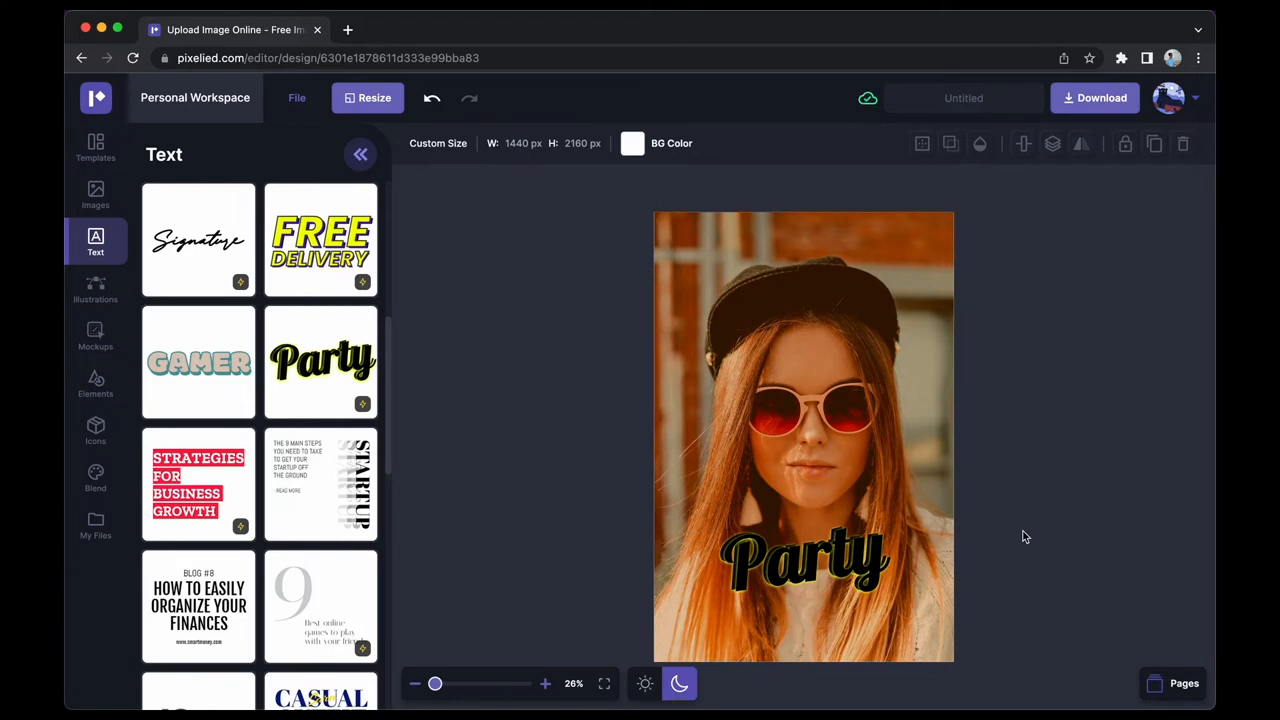
Step: Download the design in PNG format and view the saved image from the download bar
left_click(1100, 96)
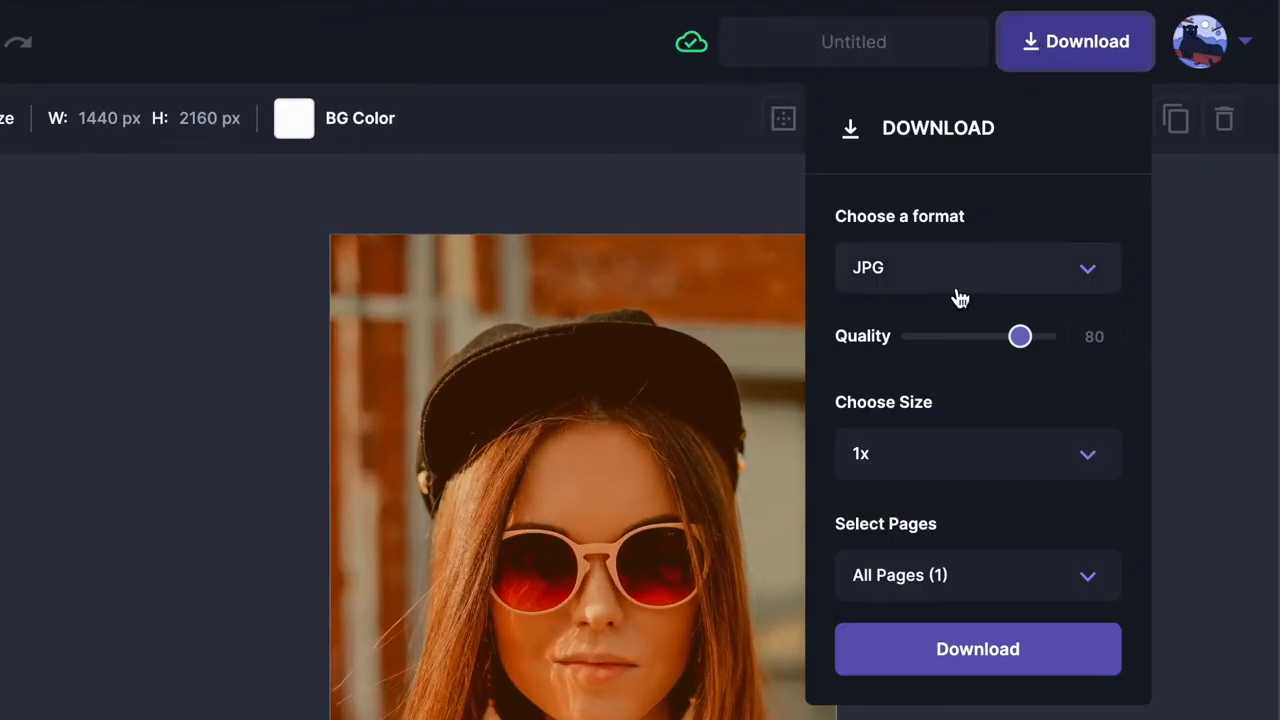
left_click(976, 268)
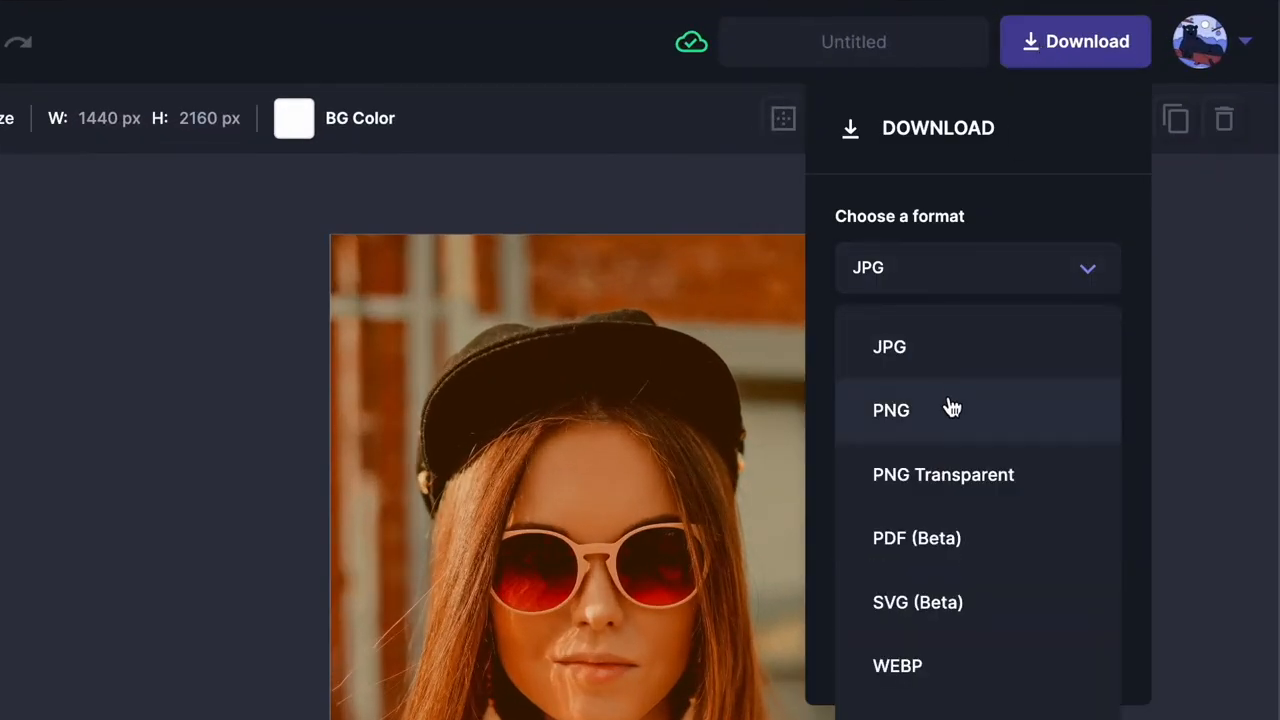
left_click(890, 408)
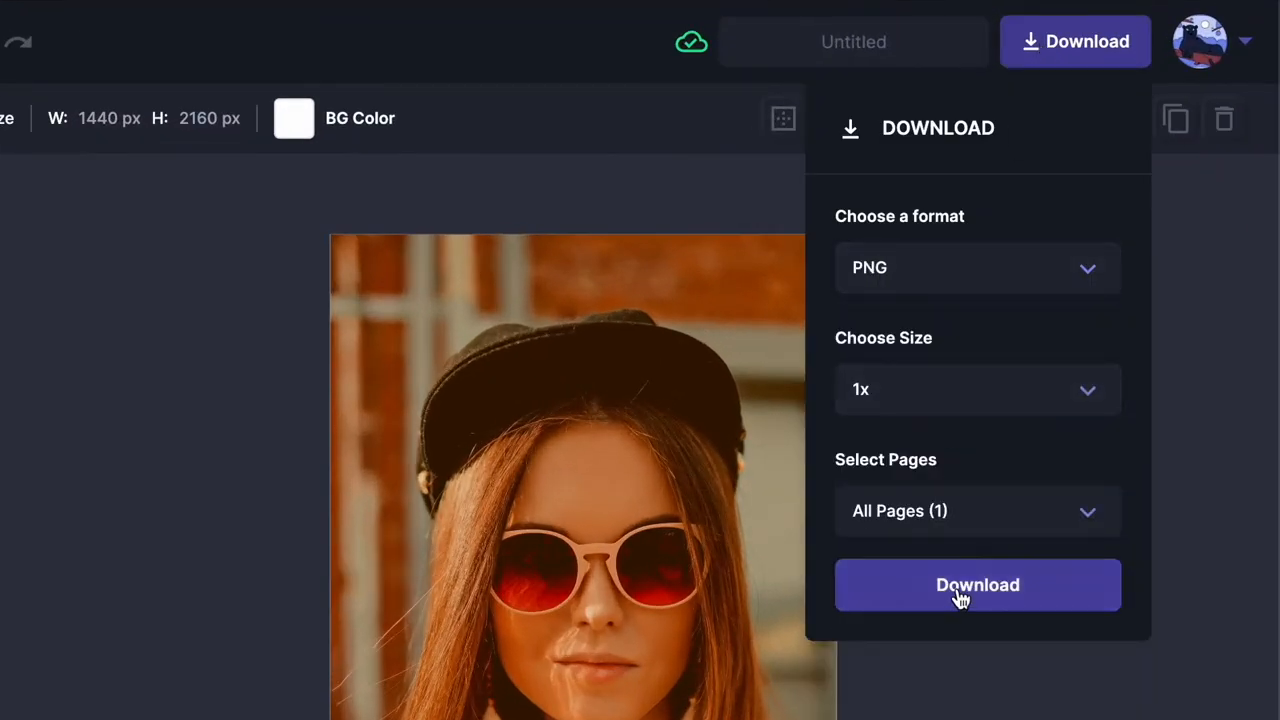
left_click(976, 584)
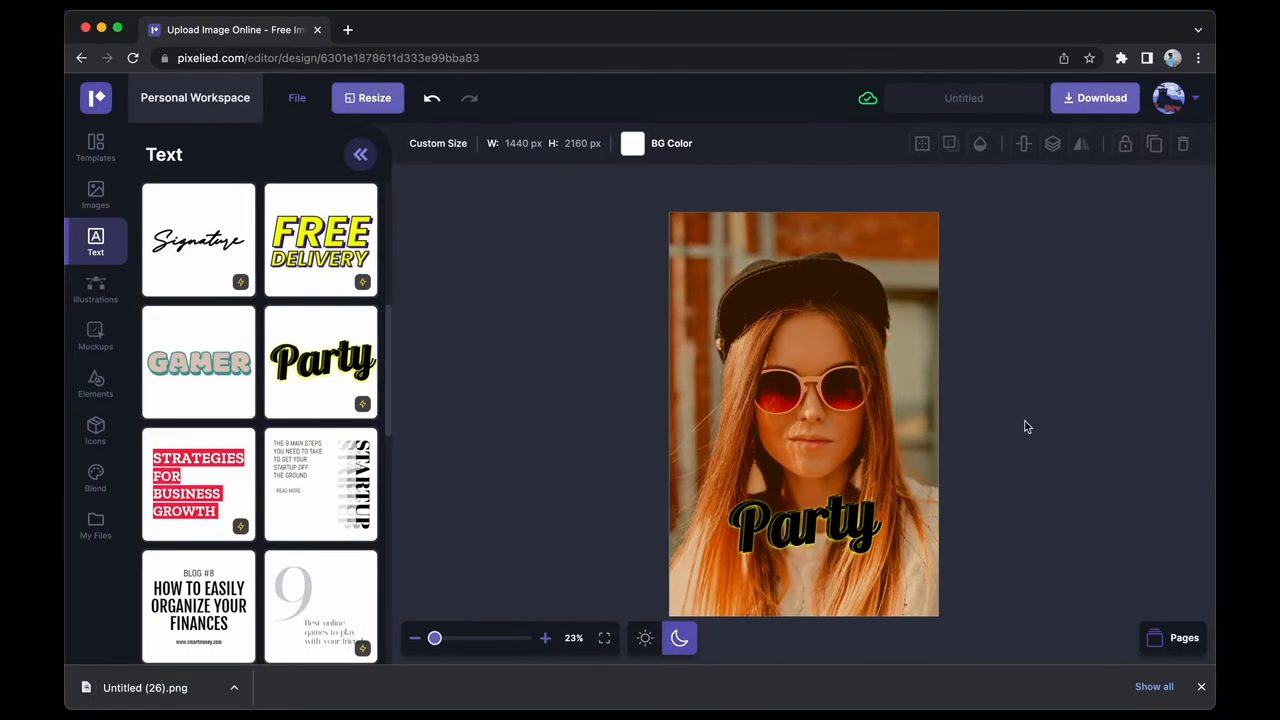
left_click(144, 688)
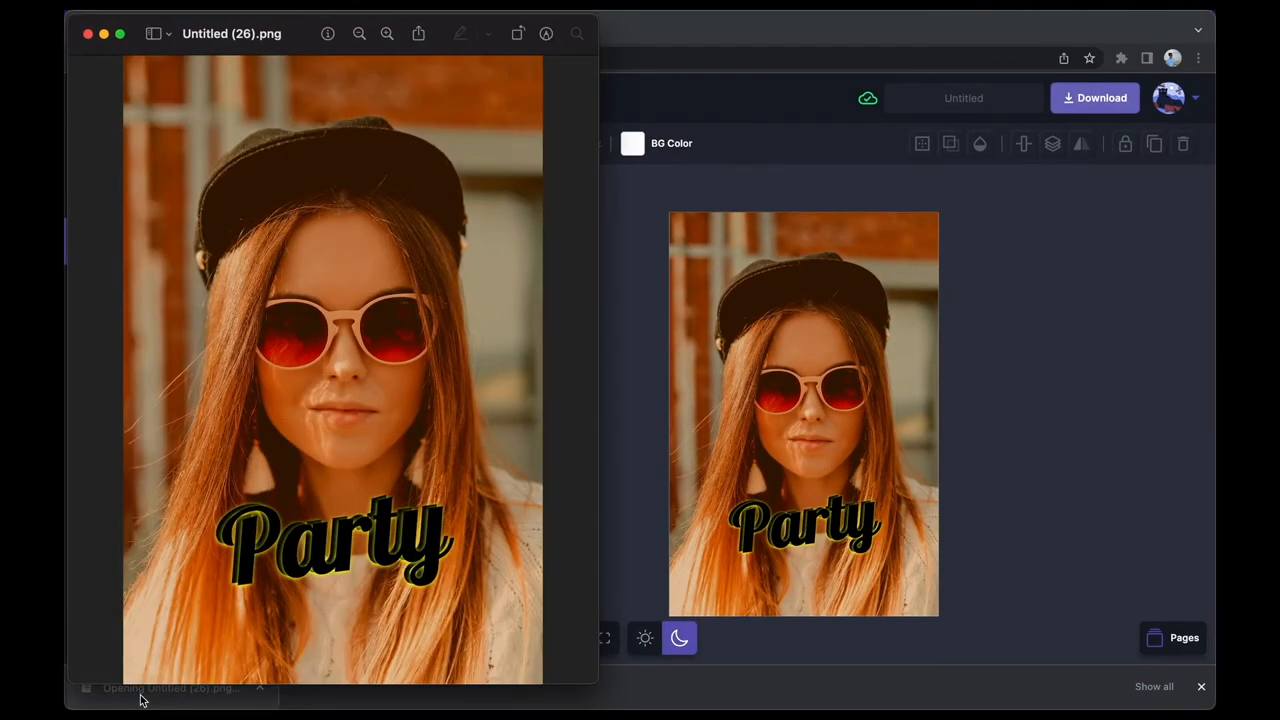